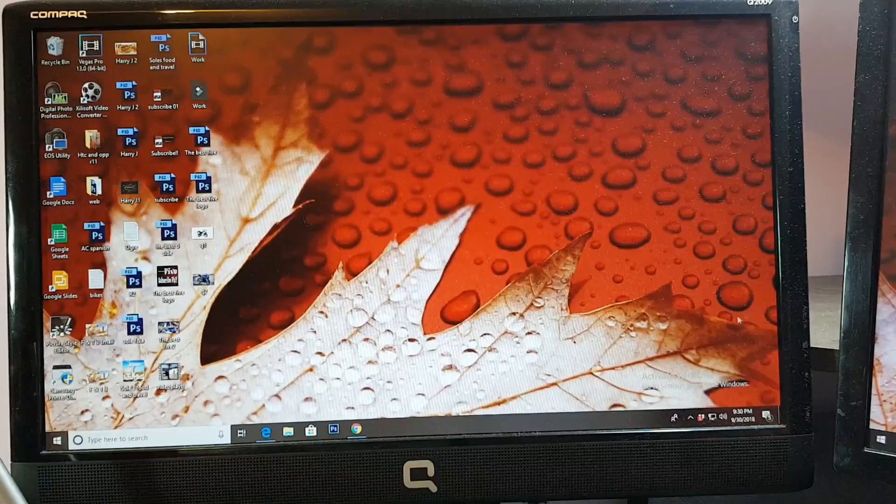
Review the available Wi-Fi networks from the tray, then bring up the network icon's shortcut menu
left_click(702, 417)
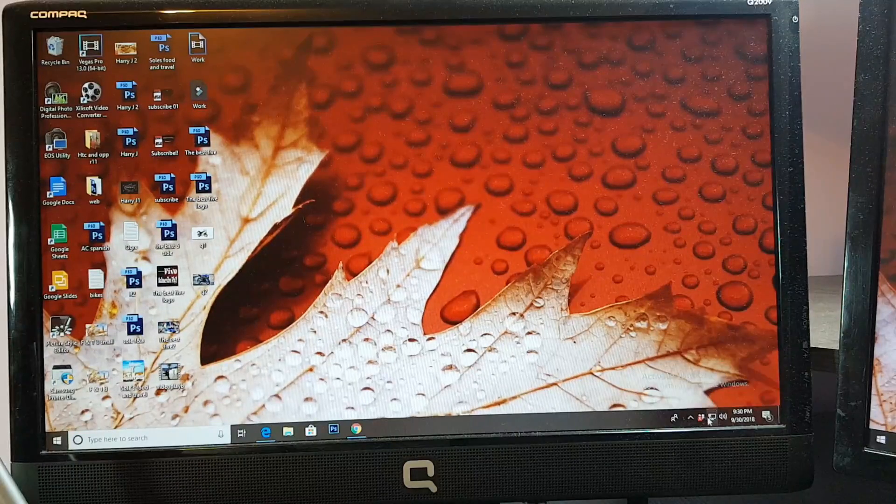
left_click(701, 418)
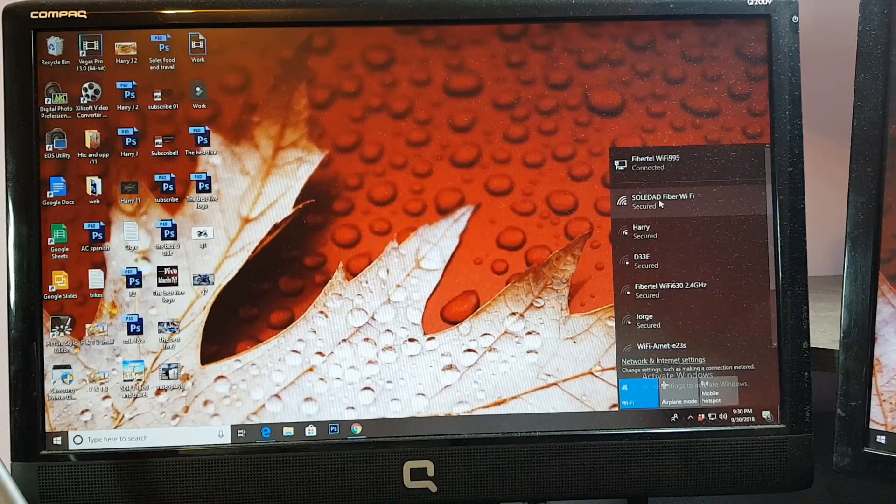
left_click(662, 200)
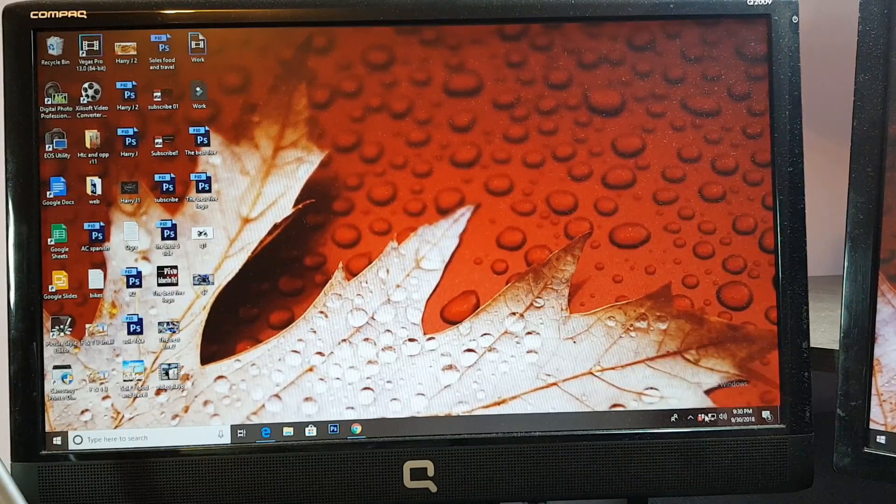
left_click(713, 417)
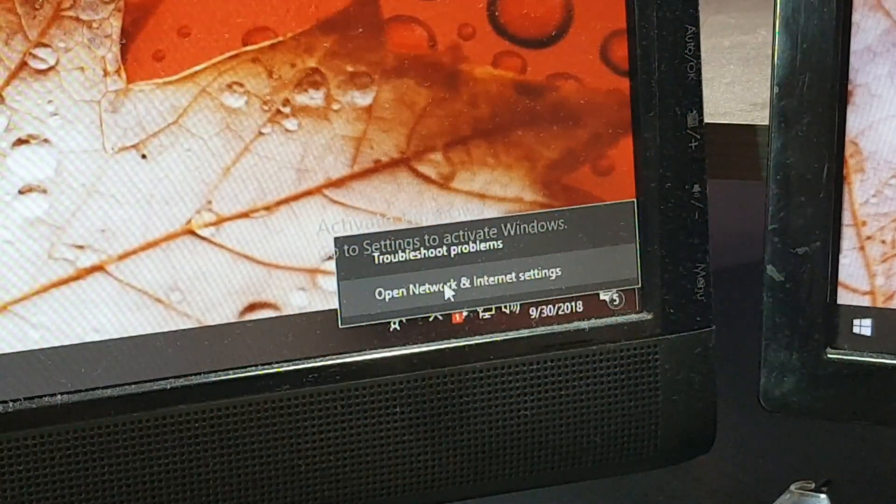
Go from Network & Internet settings to the Network Connections adapter list
left_click(472, 289)
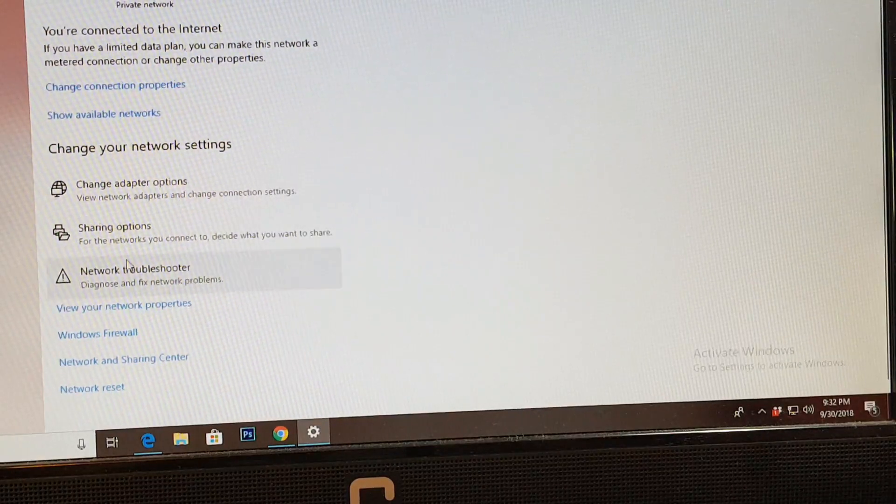
mouse_move(117, 371)
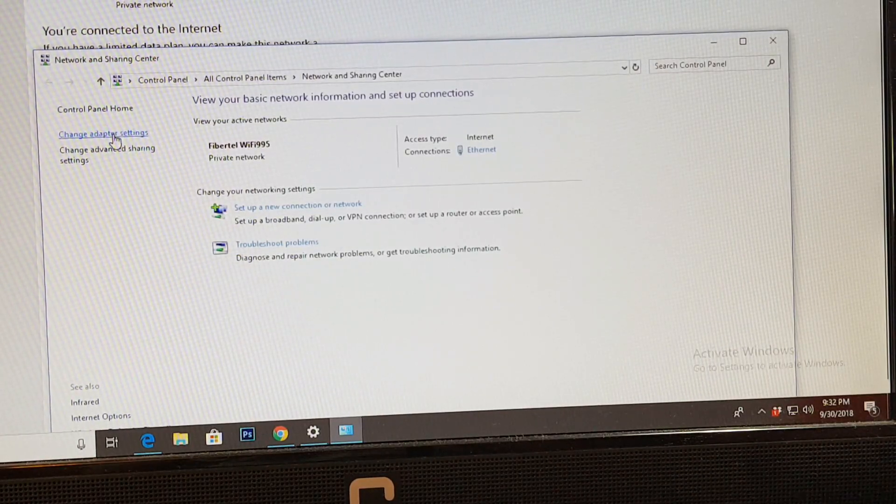
left_click(103, 134)
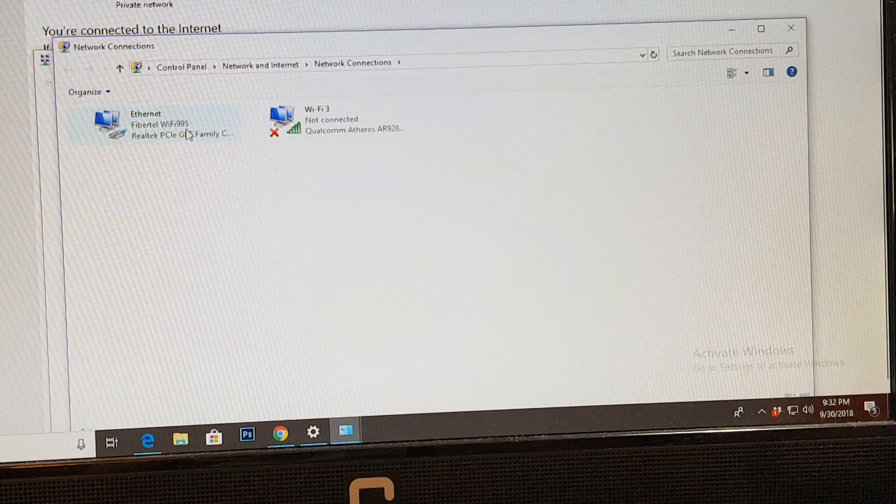
Open the Ethernet adapter's properties and its Internet Protocol Version 4 settings
right_click(166, 123)
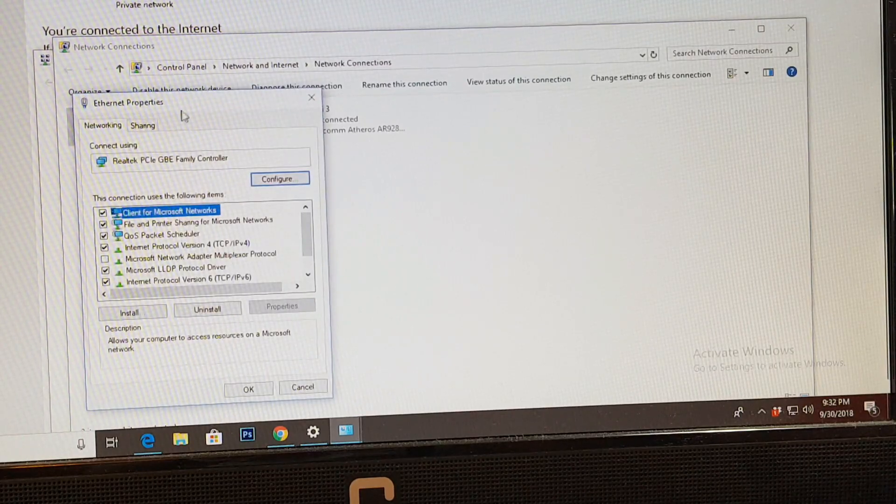
left_click_drag(128, 102, 205, 92)
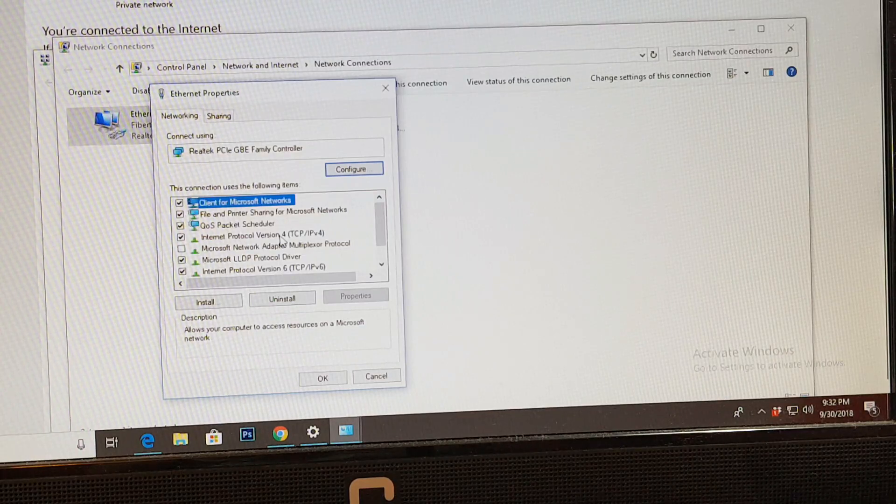
left_click(260, 233)
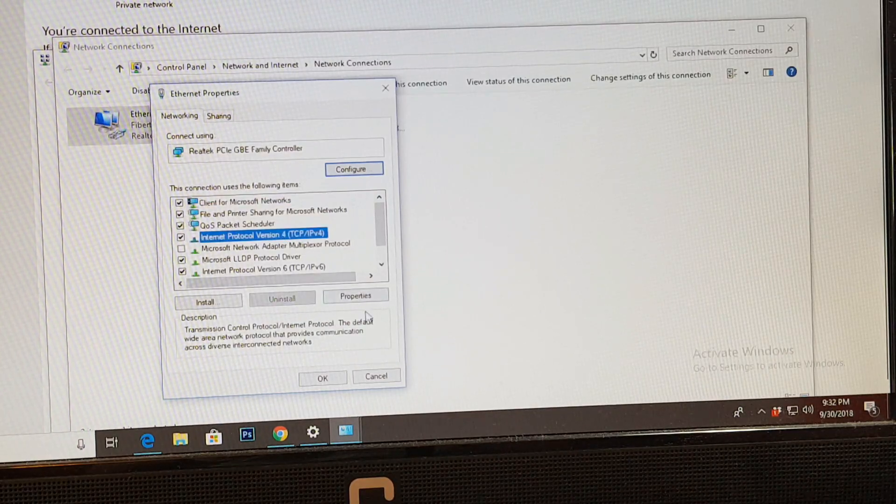
left_click(356, 296)
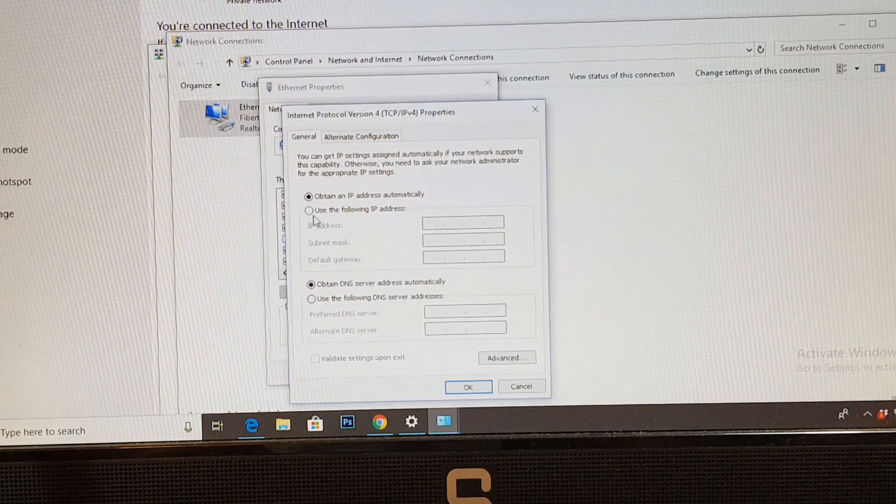
Set a static IP 192.168.1.1 with subnet mask 255.255.255.0 on the Ethernet adapter
left_click(309, 209)
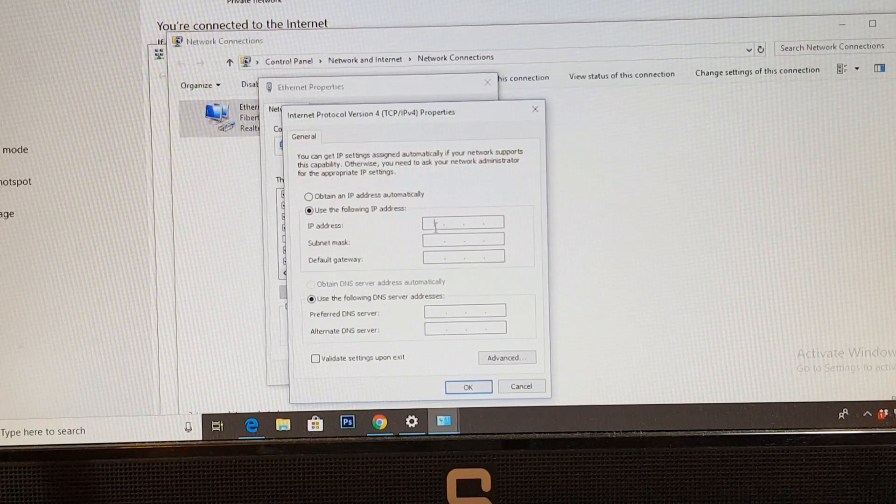
type("192 . . .")
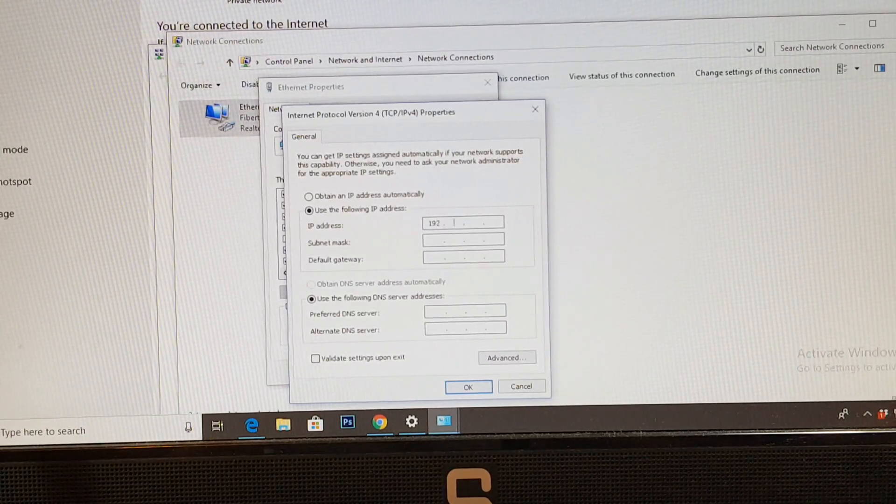
type("168")
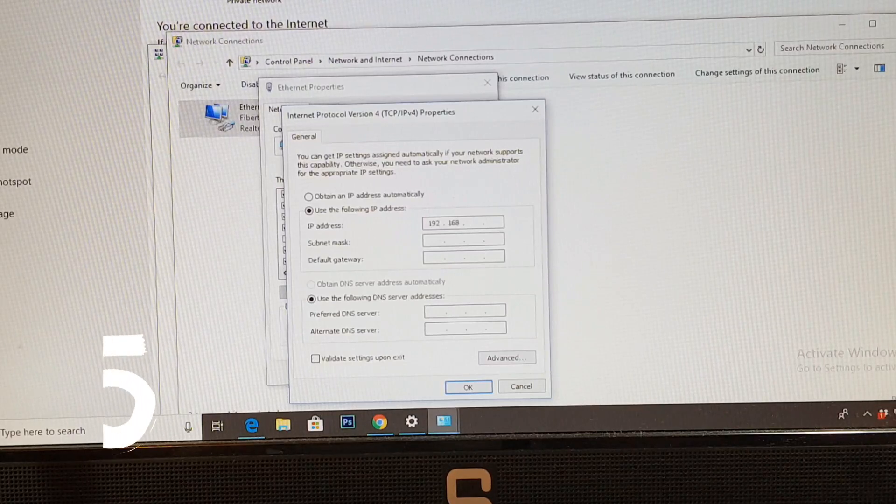
type("1")
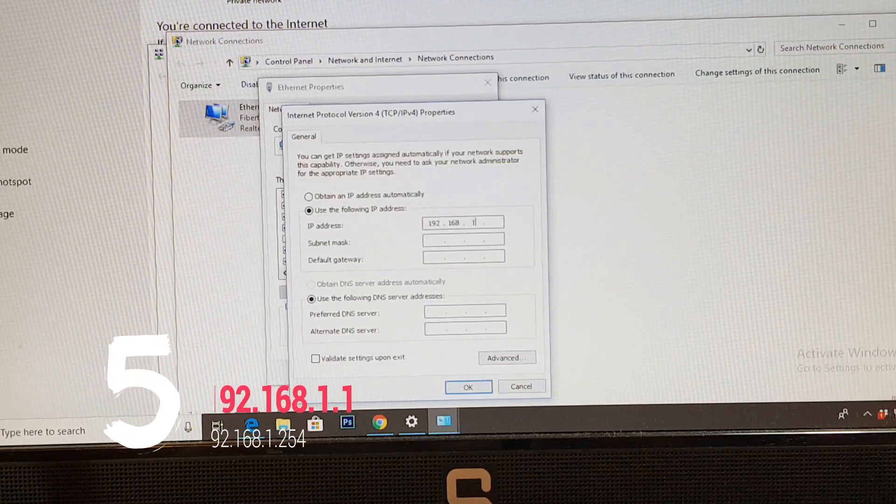
type("1")
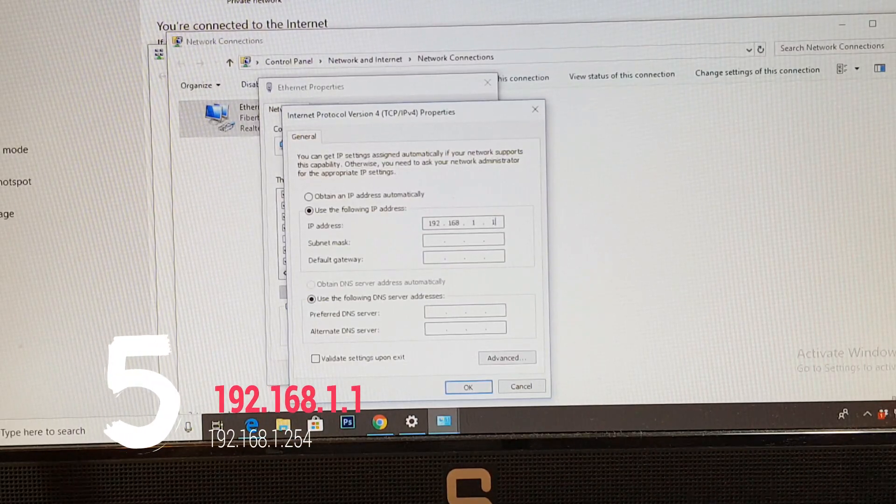
type("255.255.255.0")
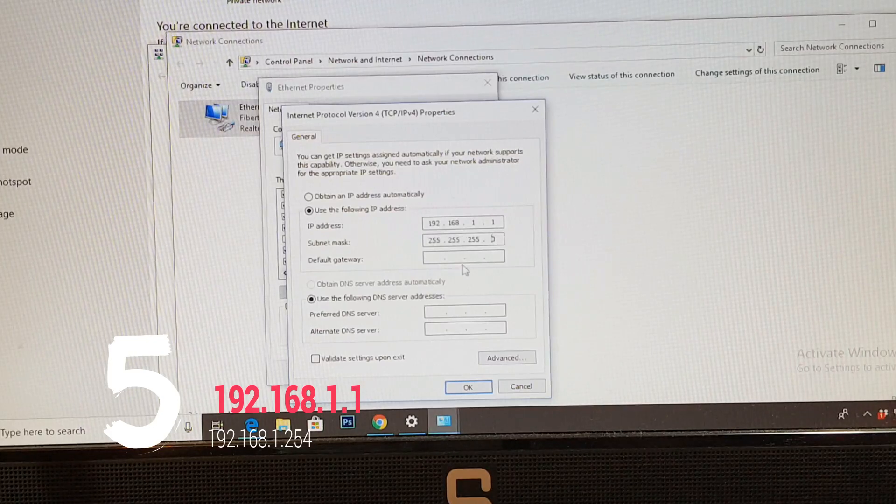
Set the default gateway to 192.168.1.254 and save the Ethernet IPv4 settings
left_click(463, 257)
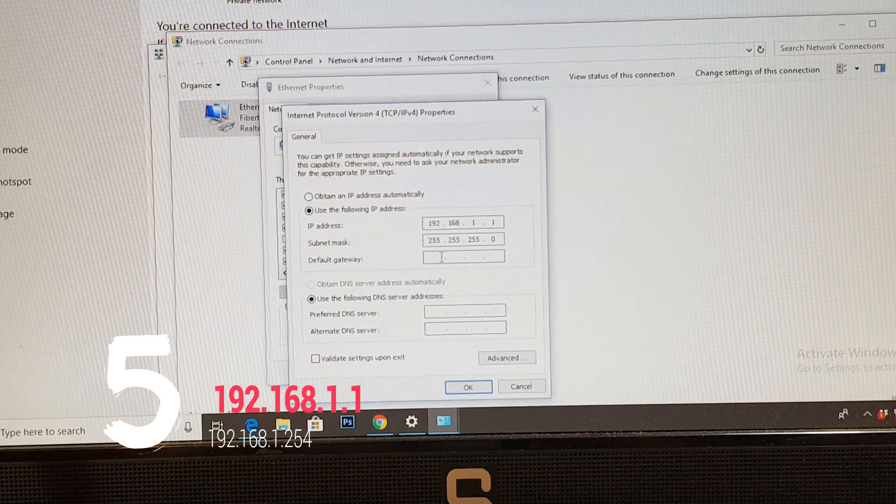
type("1")
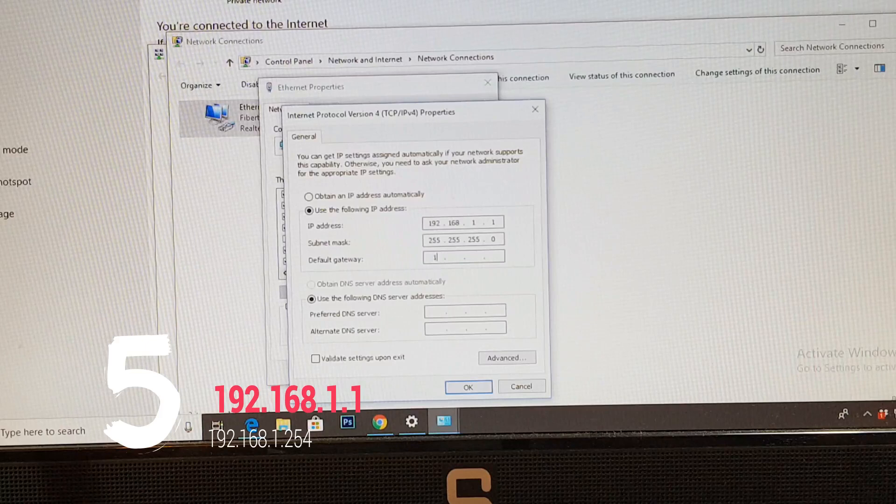
type("192 . 168 . 1 .")
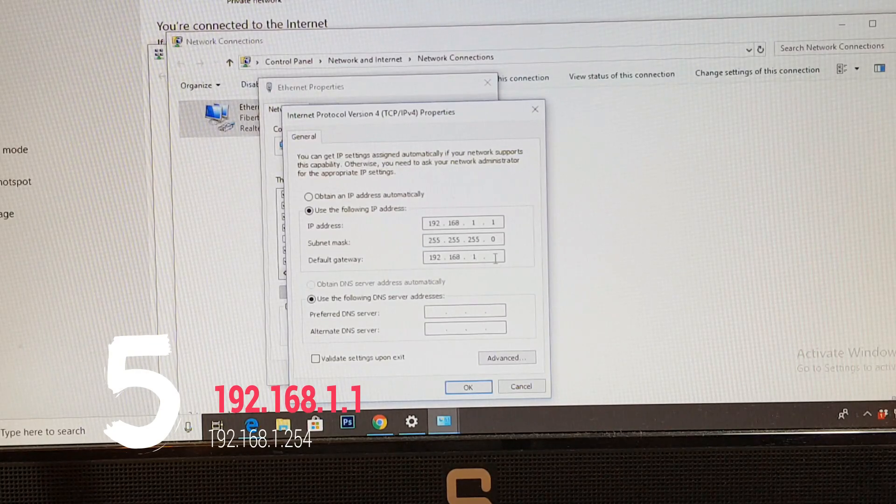
type("254")
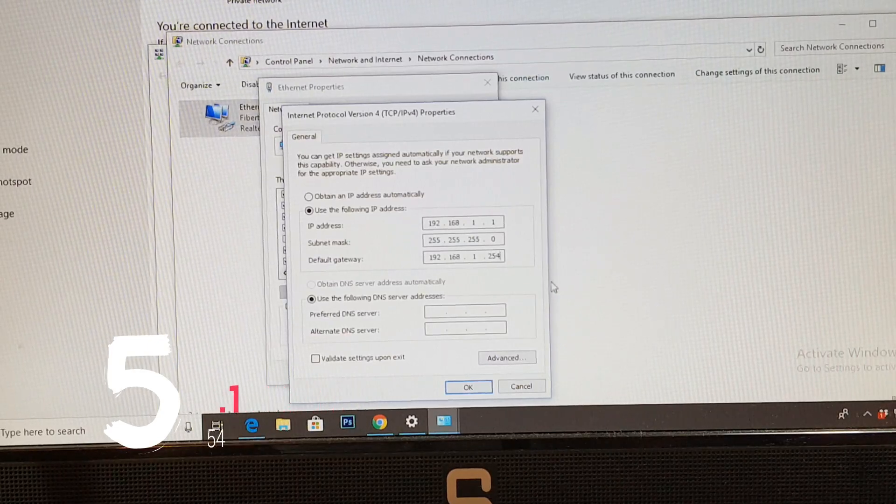
left_click(464, 328)
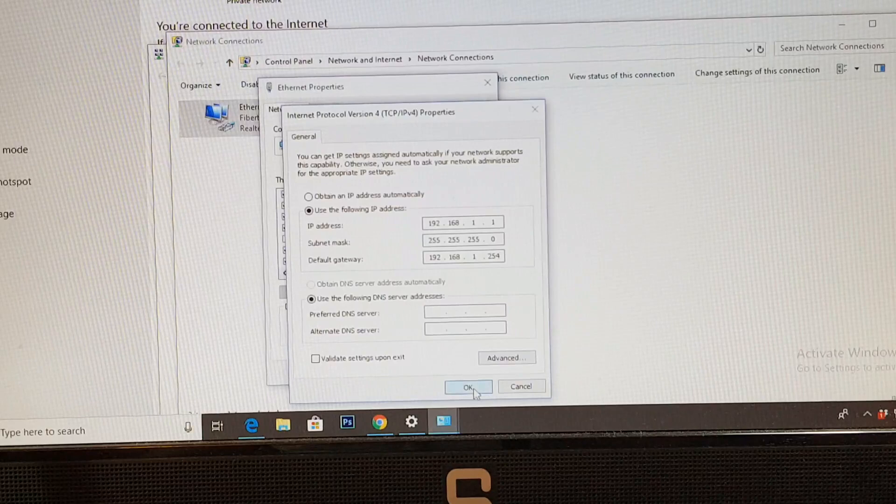
left_click(468, 386)
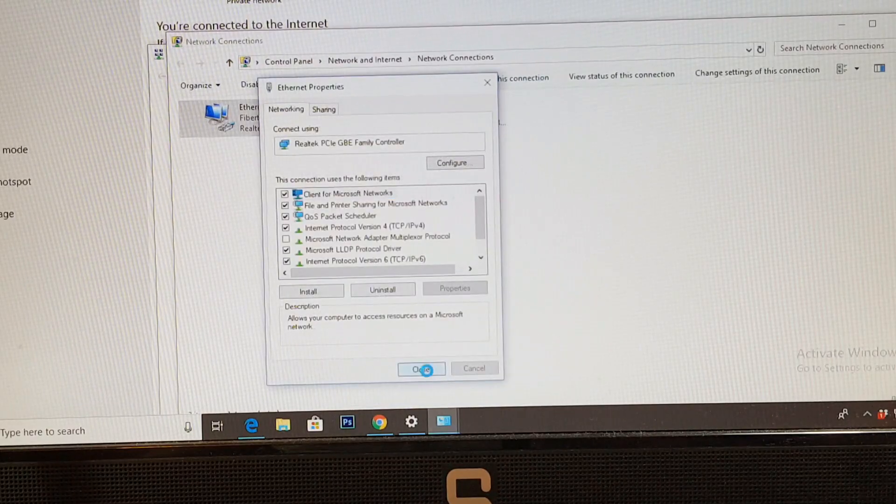
Close the network windows and search Windows for 'cmd'
left_click(421, 368)
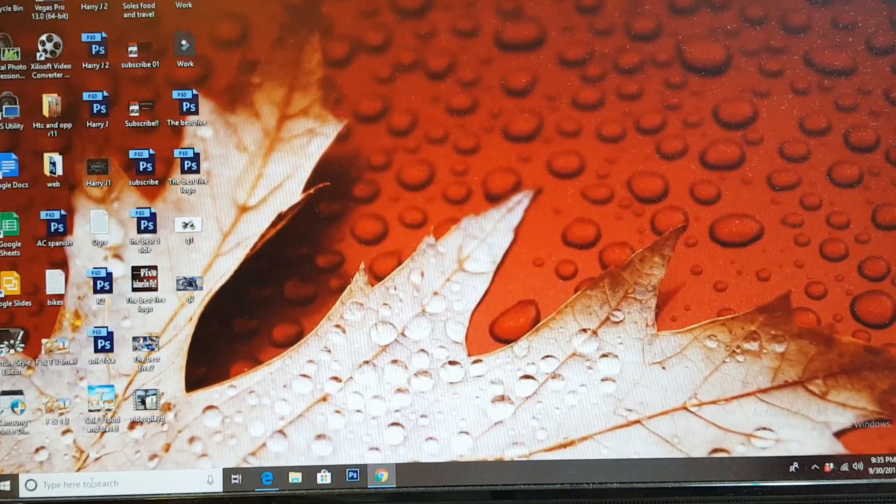
left_click(32, 484)
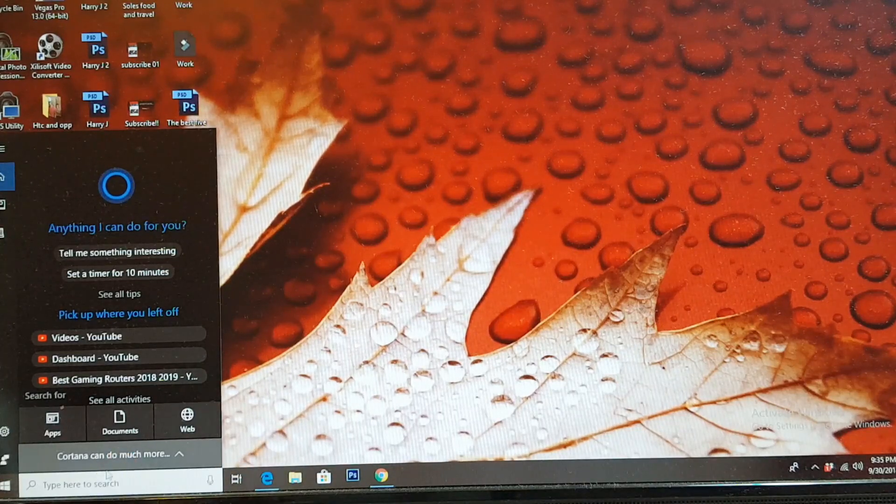
type("c")
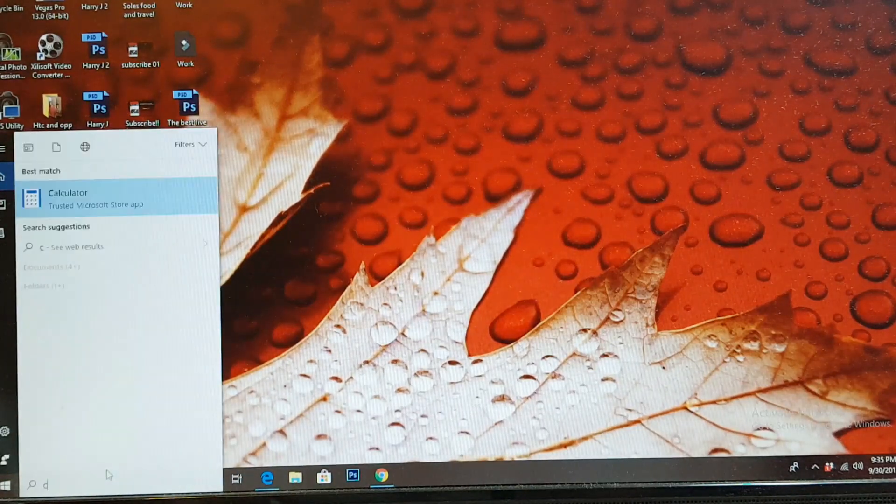
type("cmd")
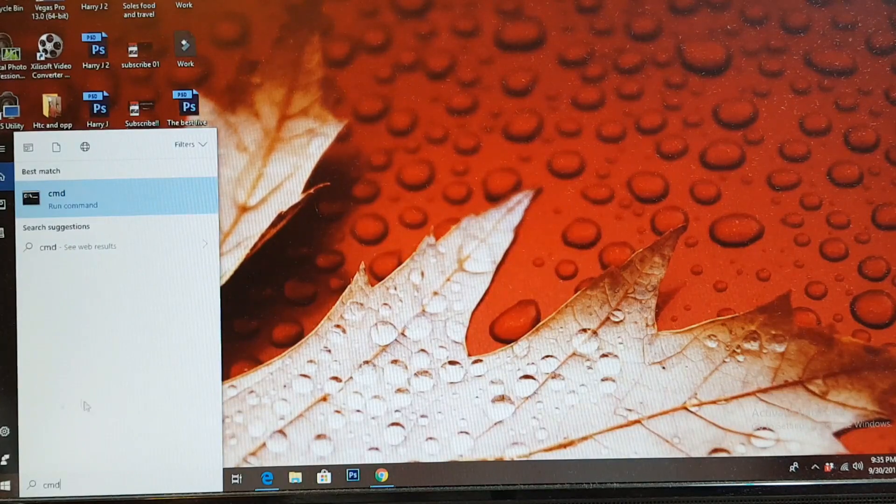
Launch Command Prompt and move up to the C:\ root with cd.
left_click(57, 198)
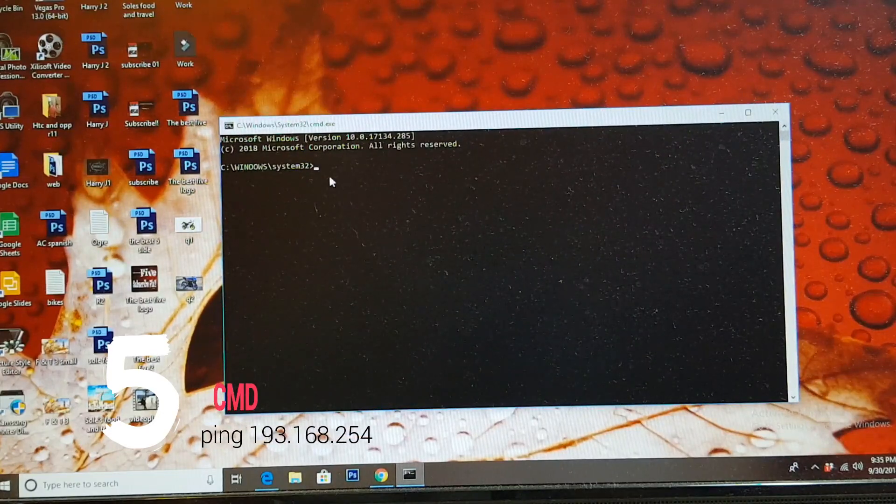
type("cd..")
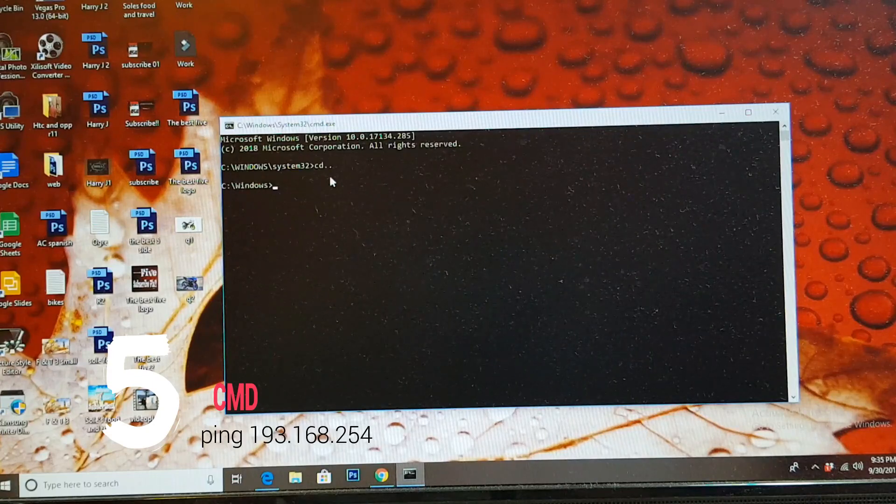
type("cd..")
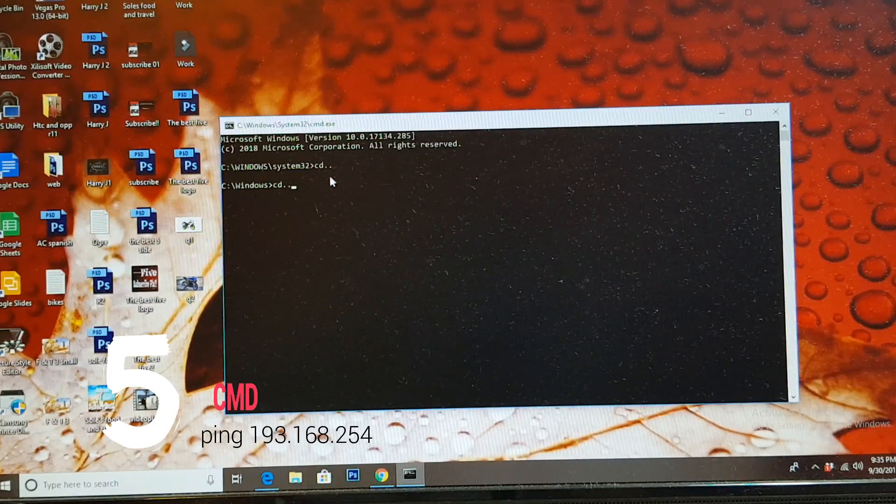
key("enter")
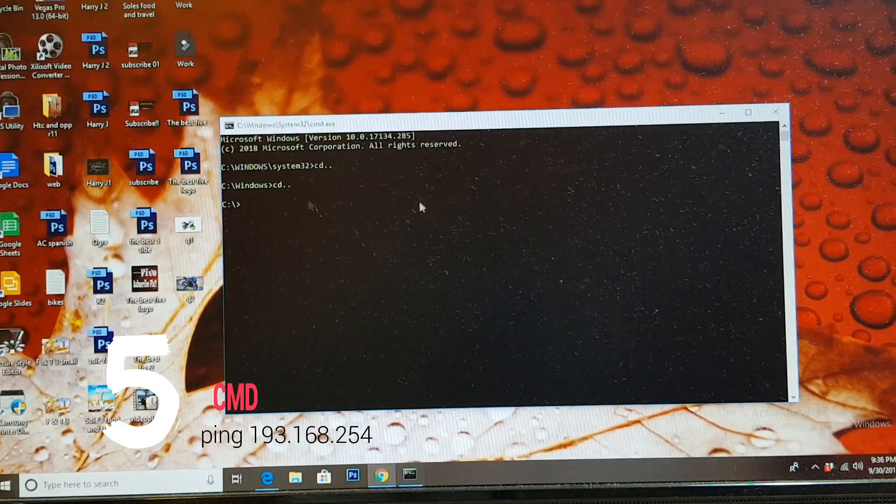
Ping 192.168.1.254 and confirm four replies with 0% loss
type("ping")
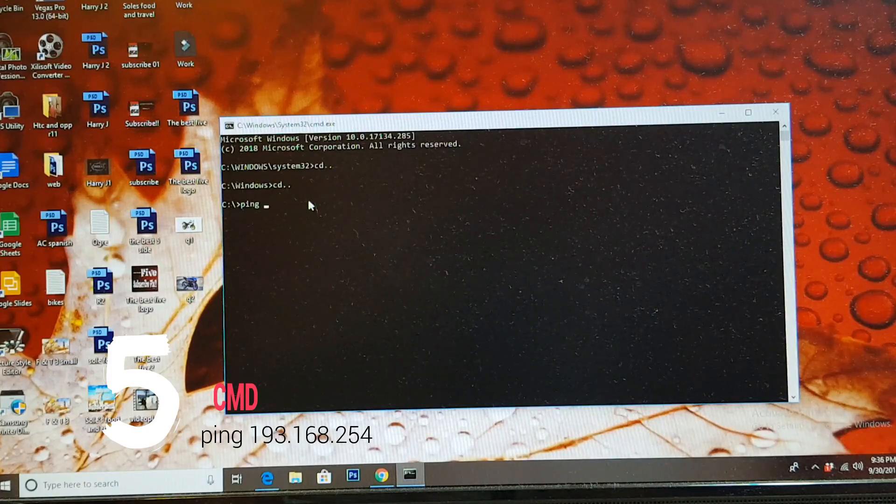
type("19")
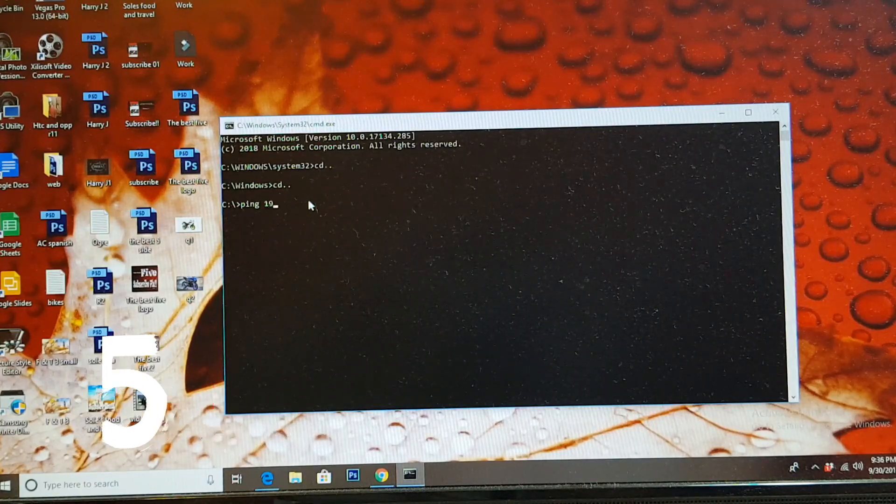
type("2.1")
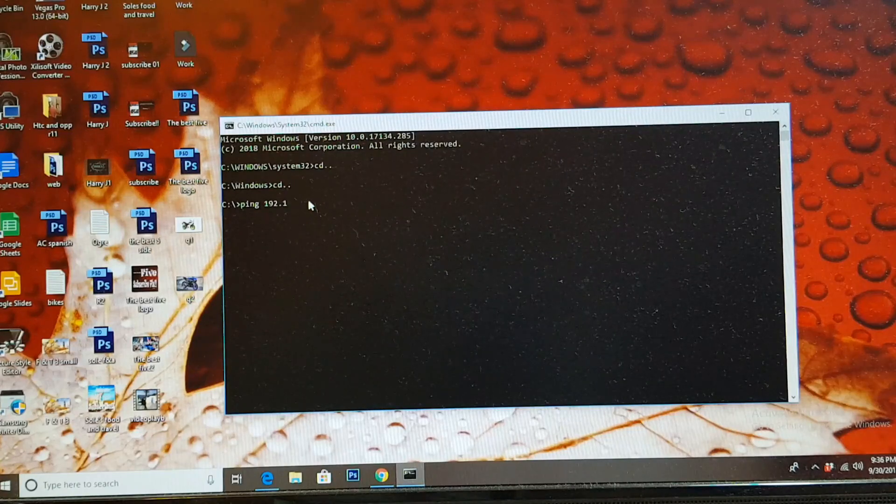
type("68.")
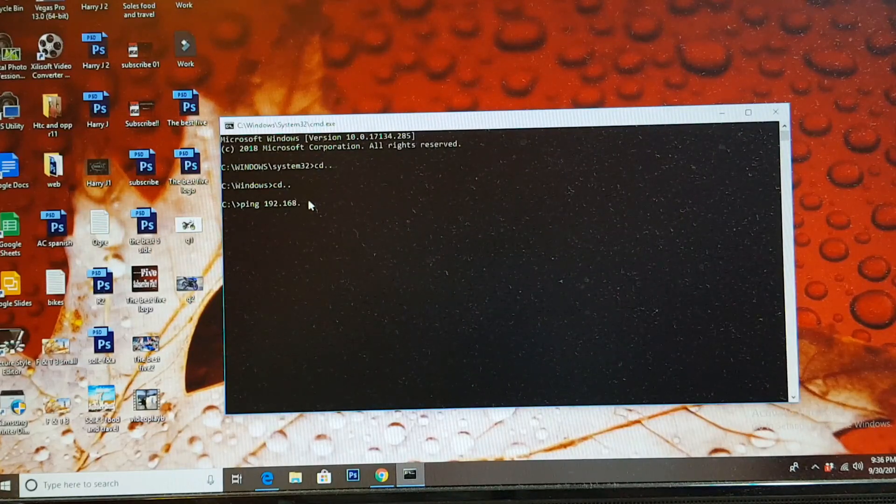
type("1")
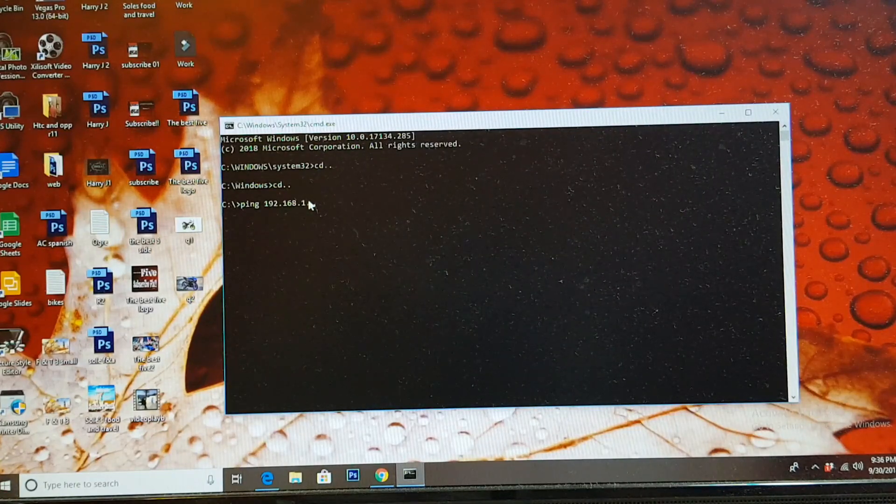
type("254")
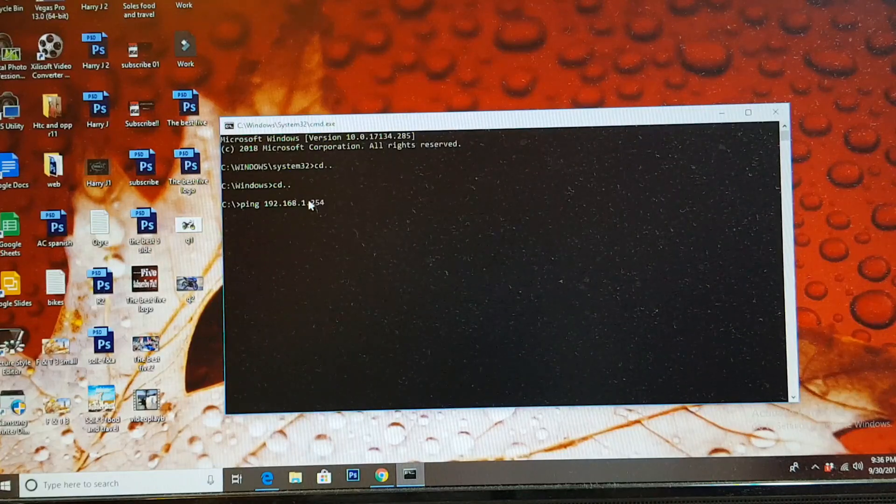
key("enter")
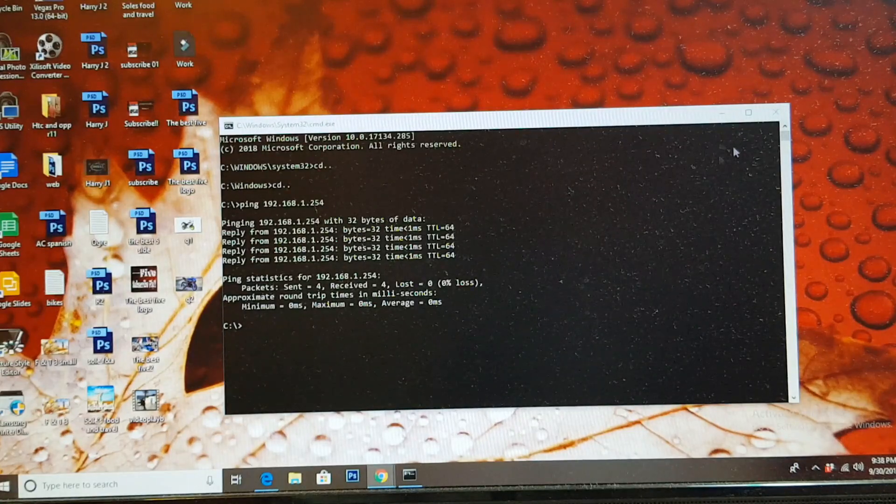
mouse_move(380, 476)
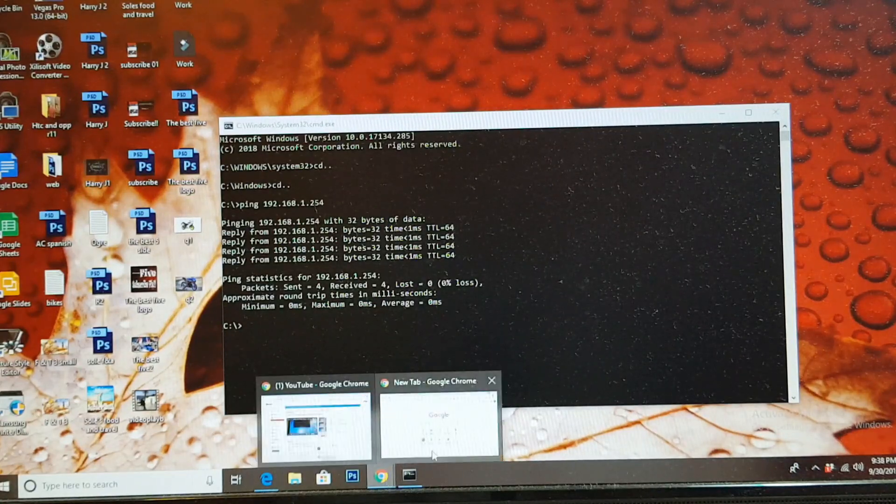
Browse to 192.168.1.254 in Chrome and sign in to the TP-Link admin page as admin
left_click(439, 423)
type("192.1")
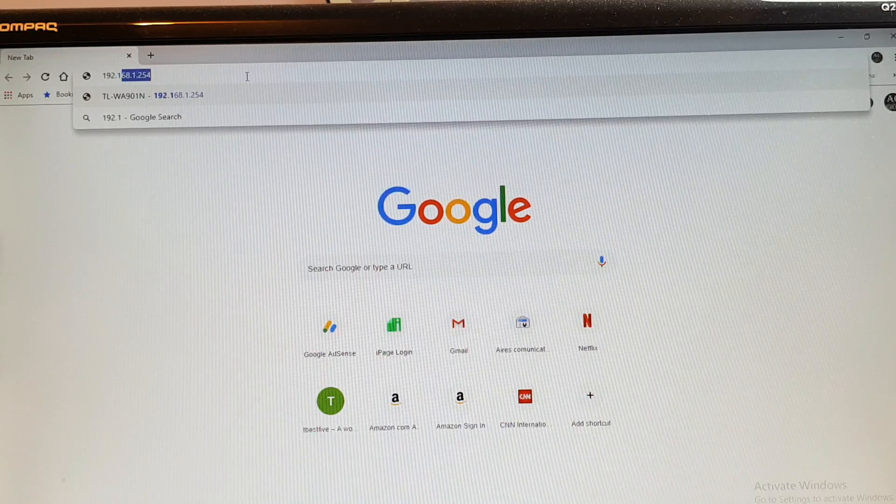
type("68.1.254/")
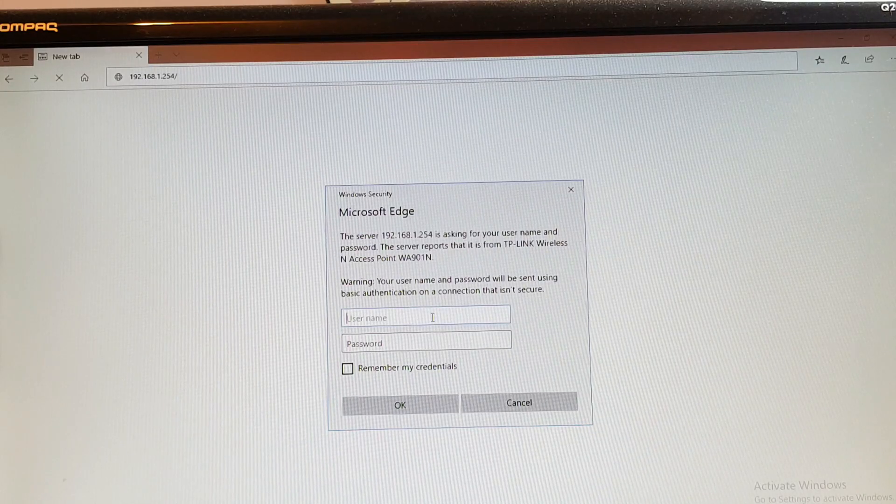
type("a")
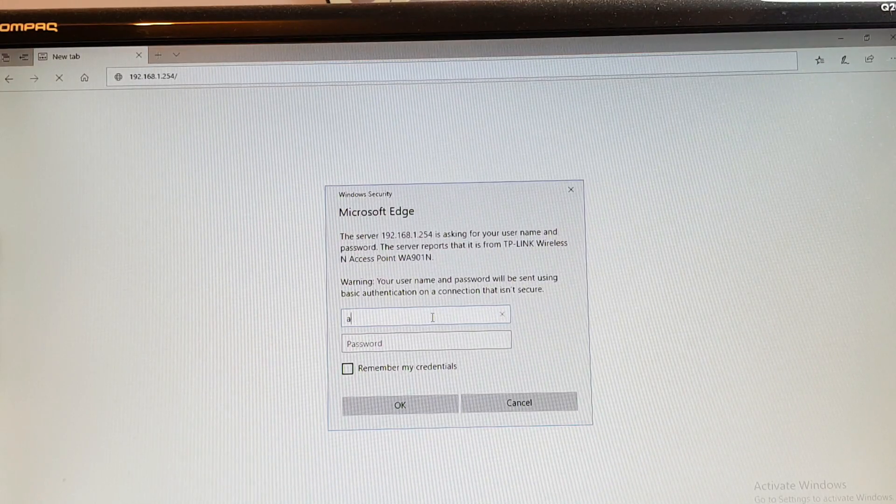
type("dmin")
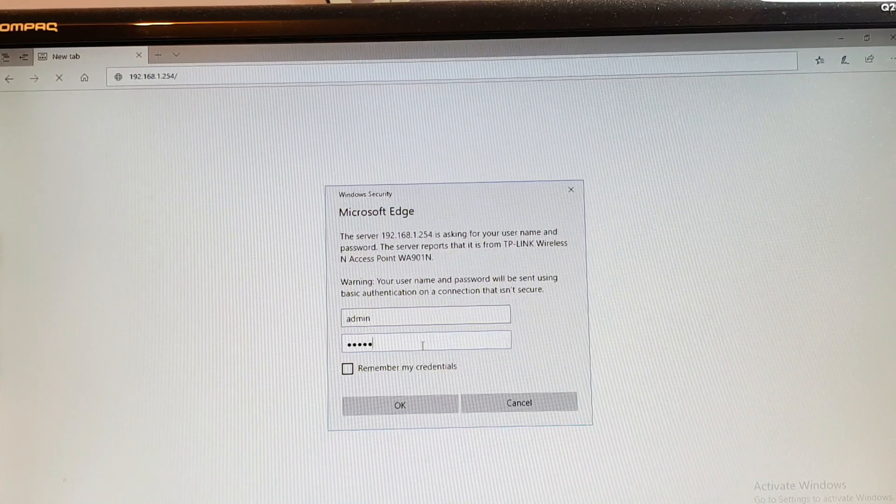
left_click(400, 404)
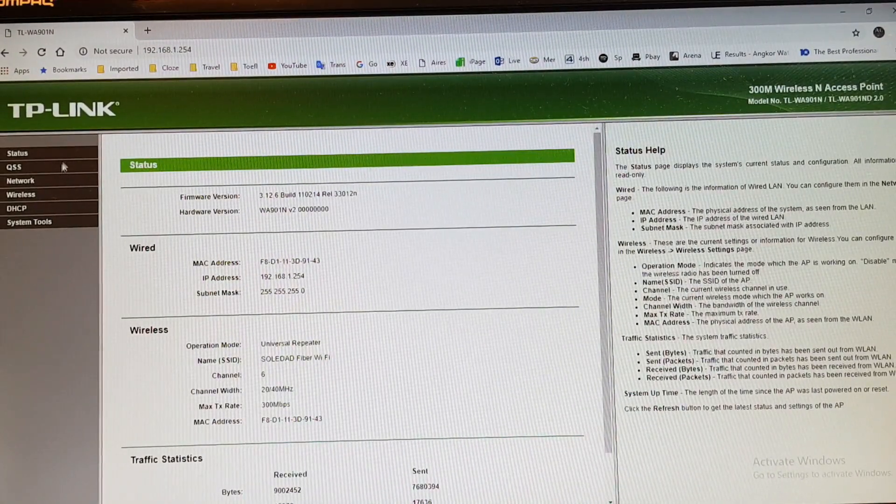
scroll("down", 3)
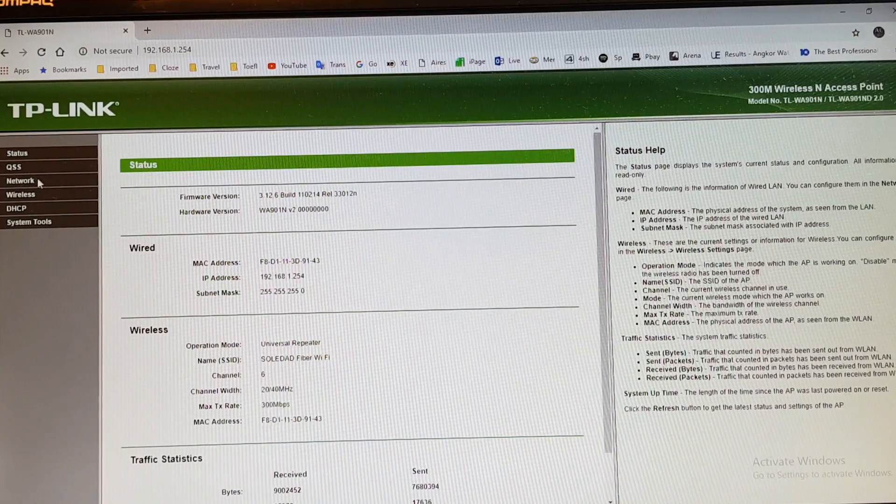
left_click(20, 180)
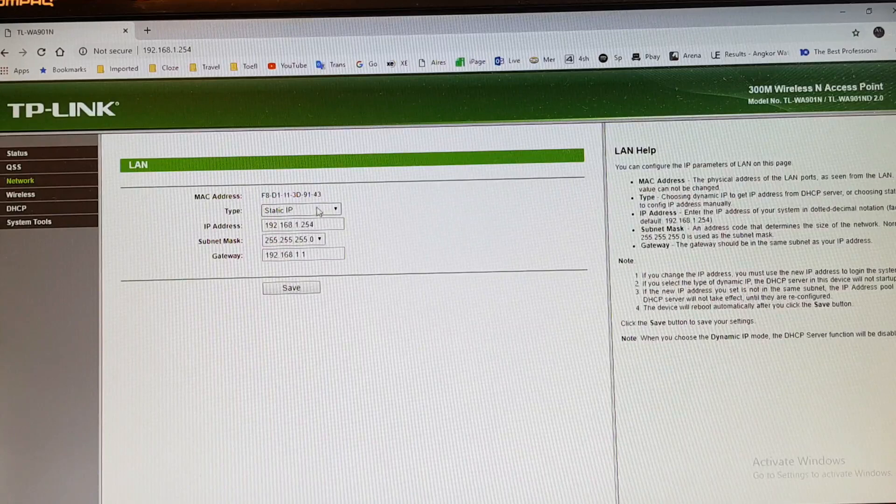
mouse_move(234, 236)
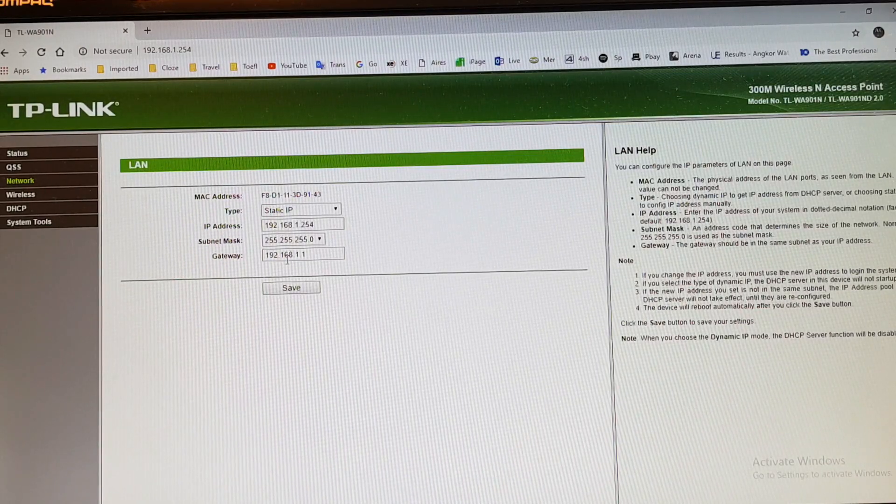
left_click(303, 253)
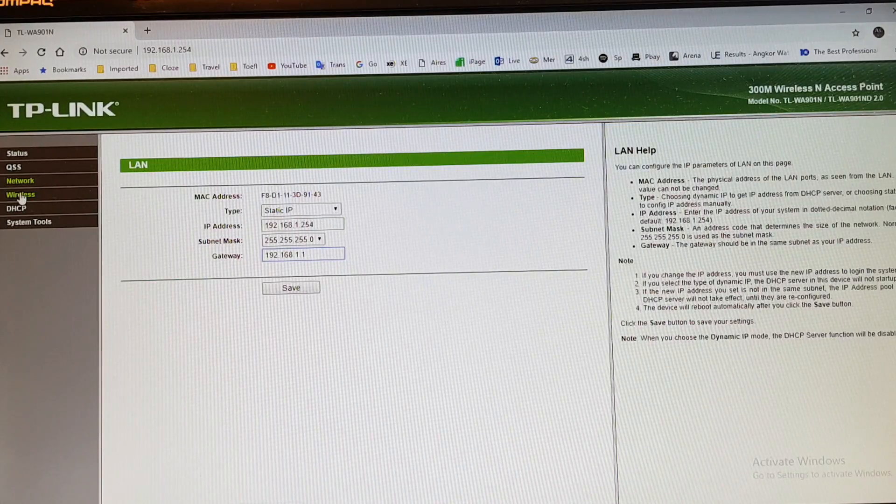
Keep Universal Repeater mode and Argentina region in Wireless Settings, then run the network Survey
left_click(19, 194)
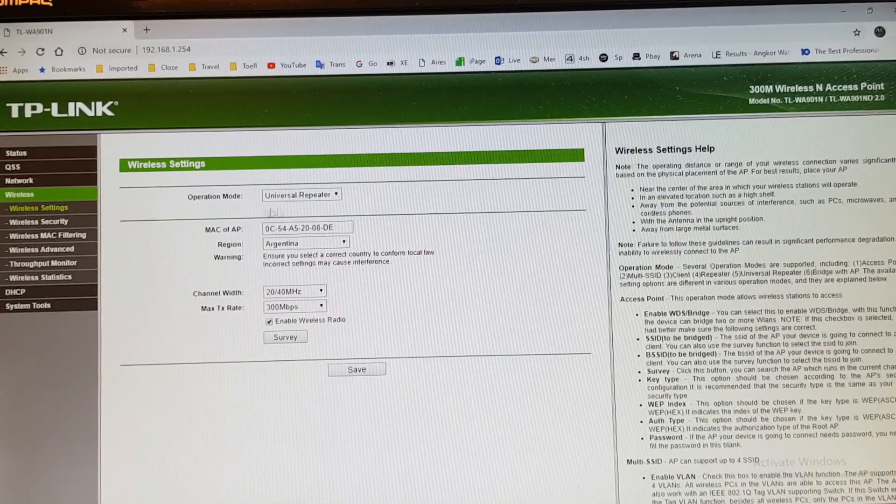
left_click(302, 195)
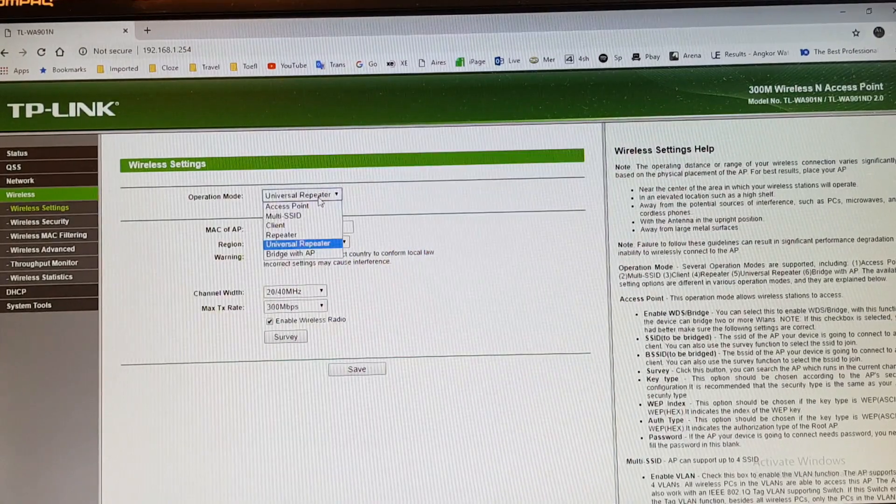
left_click(298, 244)
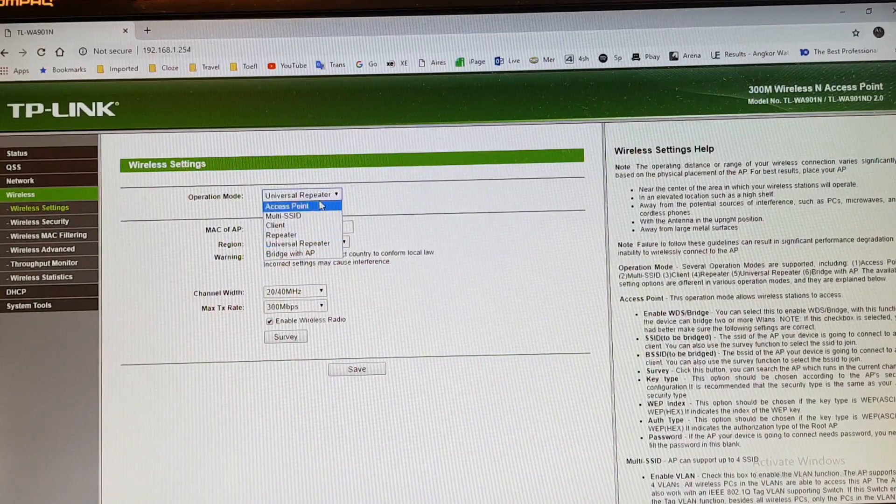
left_click(297, 243)
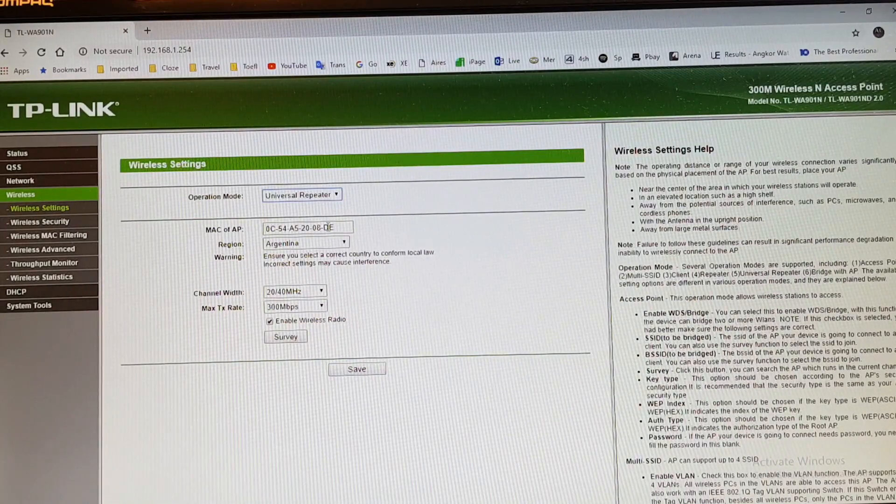
left_click(306, 242)
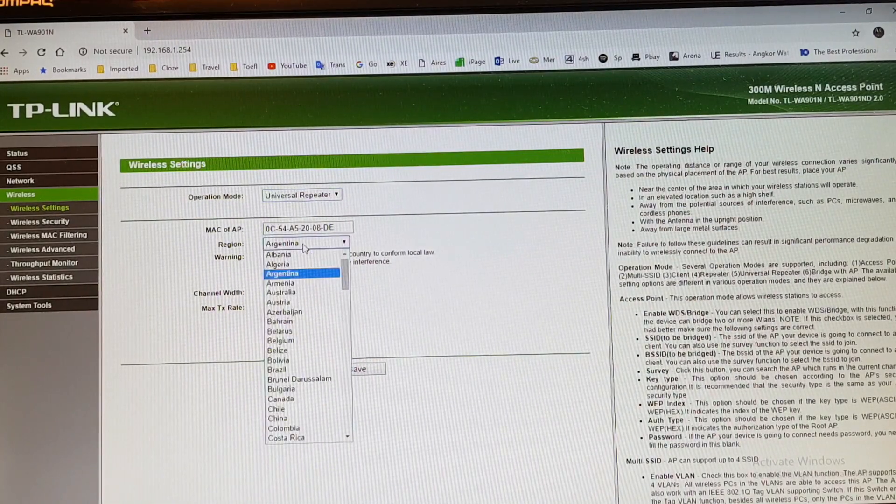
left_click(301, 272)
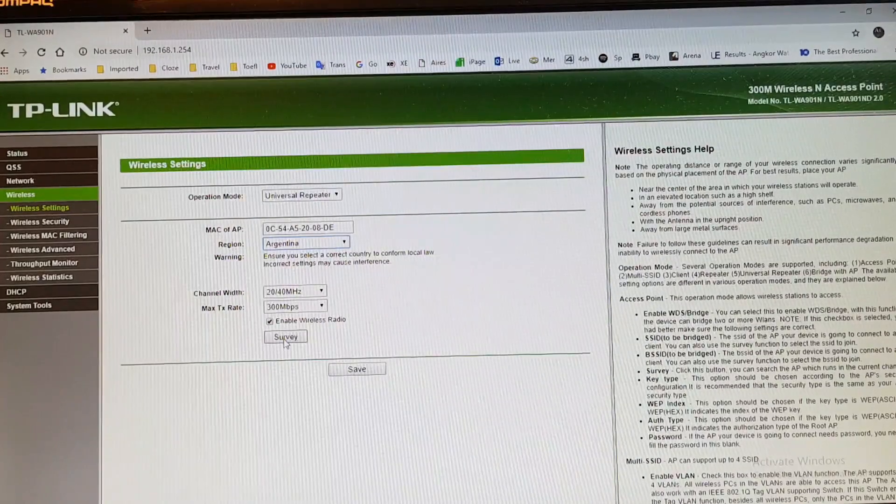
left_click(286, 337)
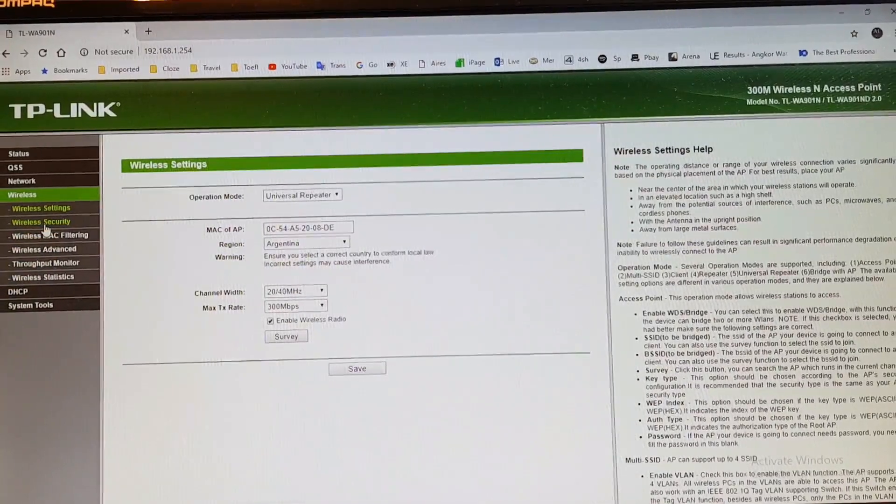
left_click(41, 222)
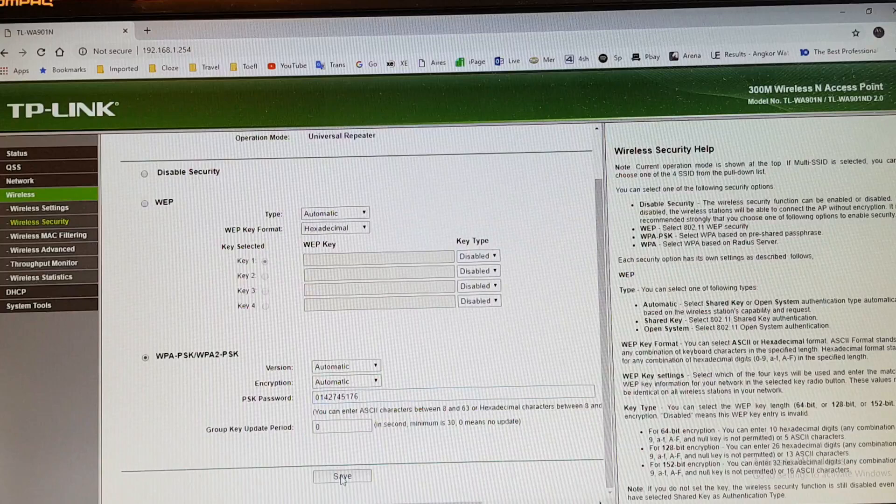
left_click(341, 476)
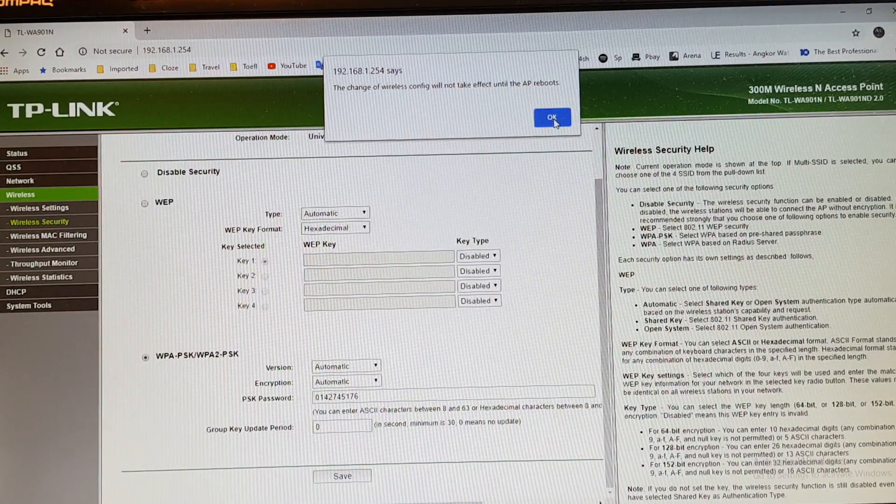
left_click(551, 117)
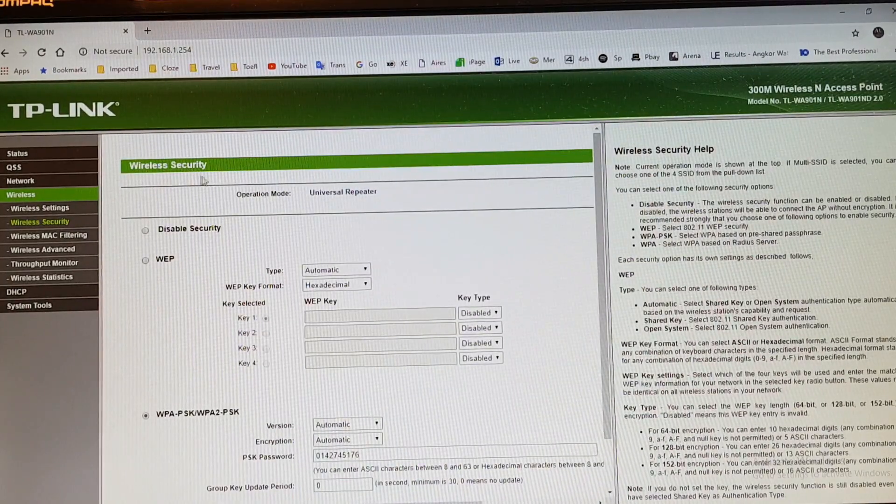
scroll("down", 3)
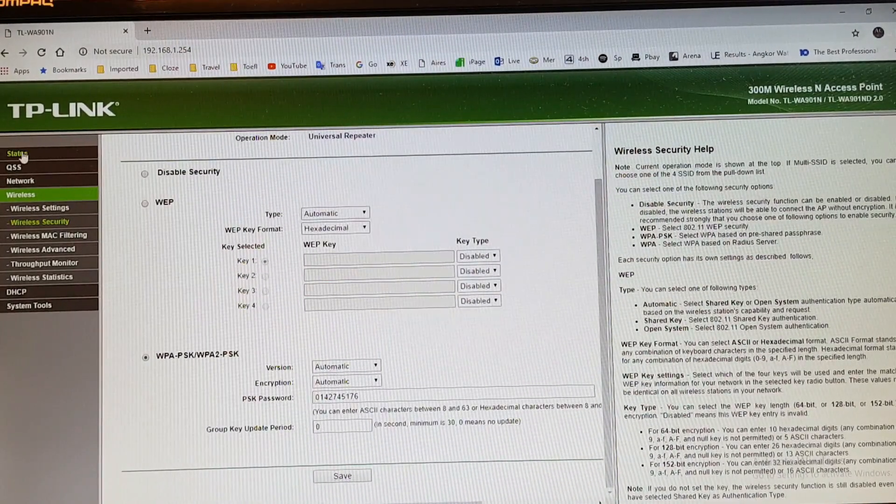
left_click(17, 153)
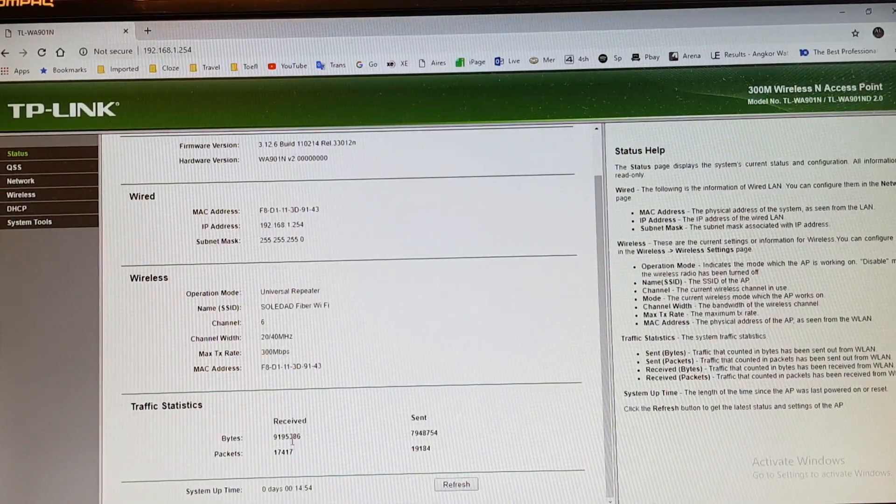
Check the sent traffic figure on the Status page, then start a new browser tab
double_click(287, 437)
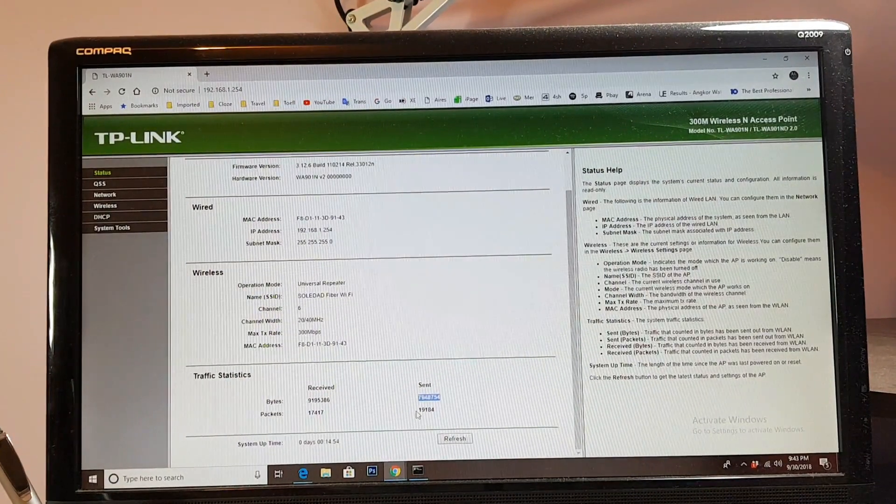
left_click(207, 75)
type("www.")
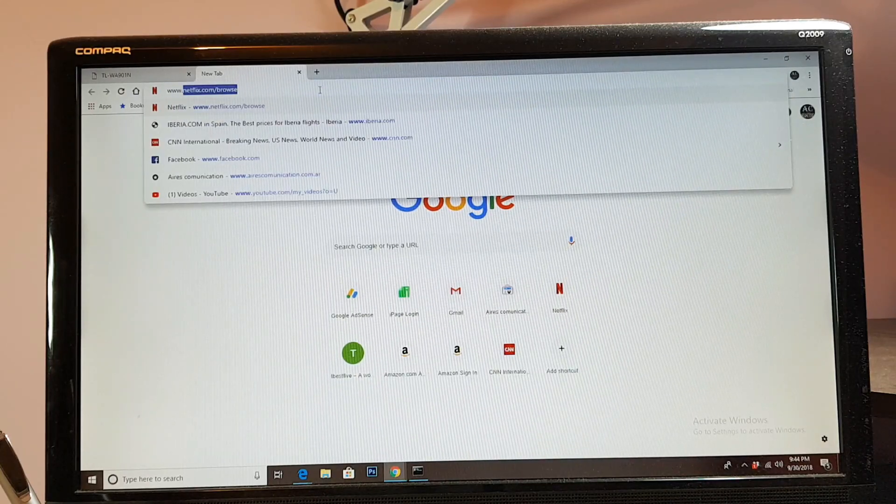
Browse to tbestfive.com, reach the Best Gaming Routers 2018 2019 article and start its video
type("tbestfive.com/#section1")
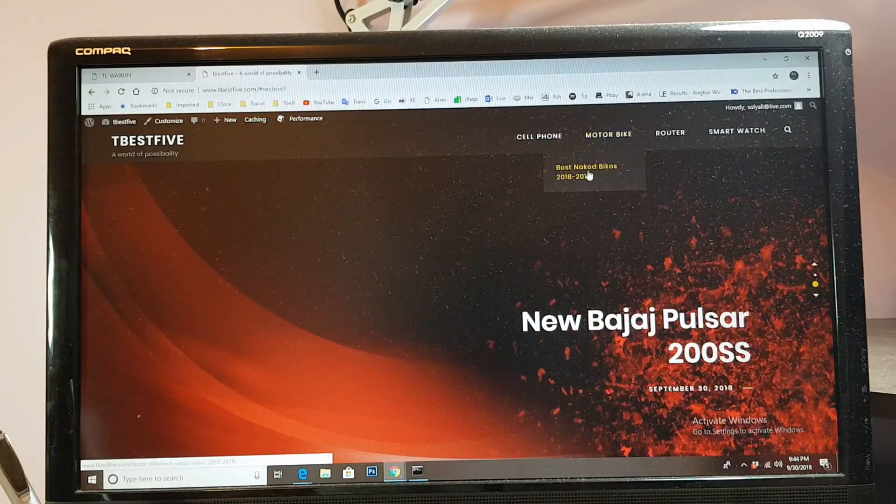
mouse_move(670, 133)
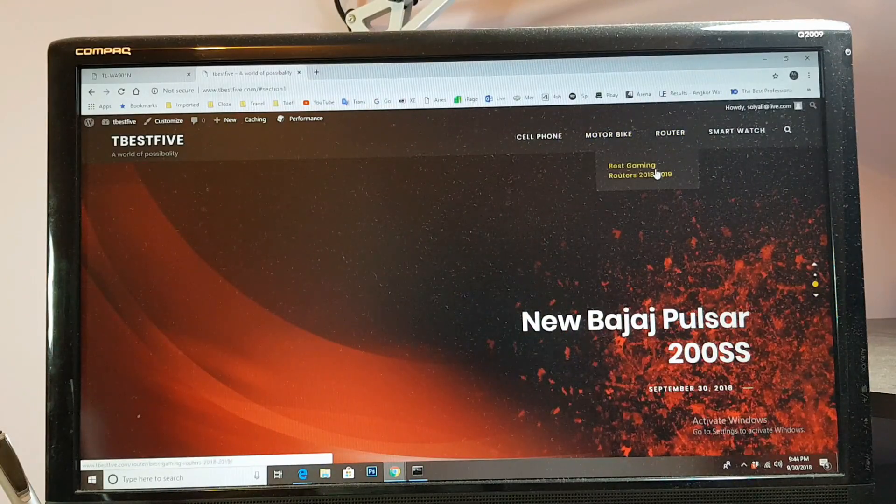
left_click(639, 170)
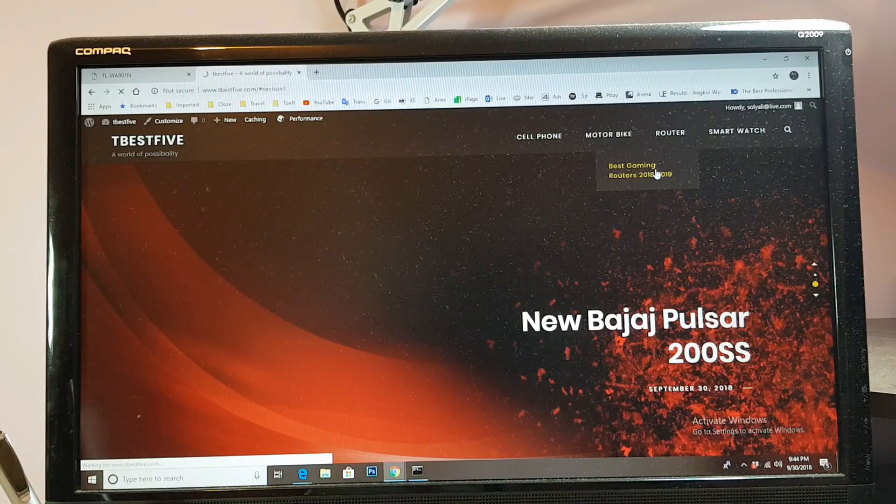
left_click(631, 170)
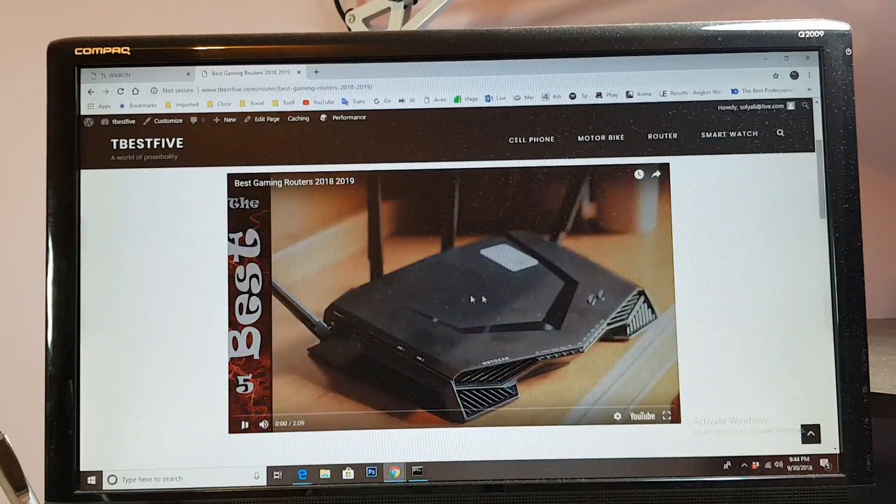
left_click(455, 297)
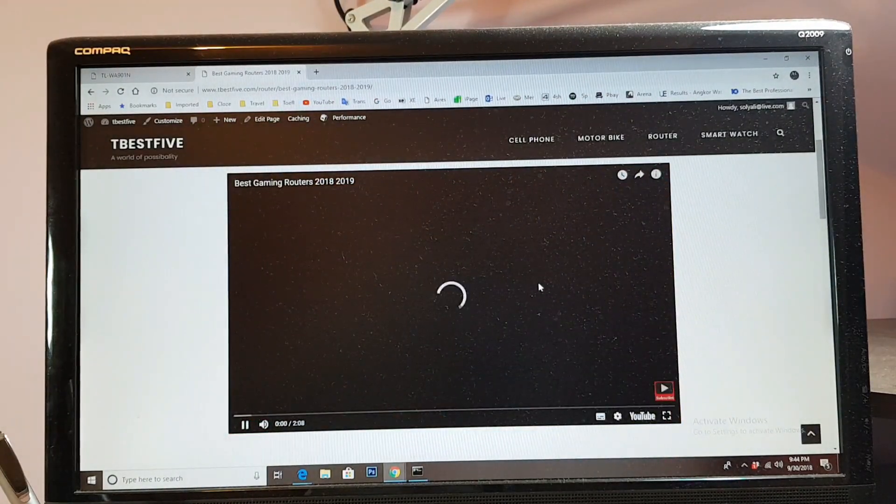